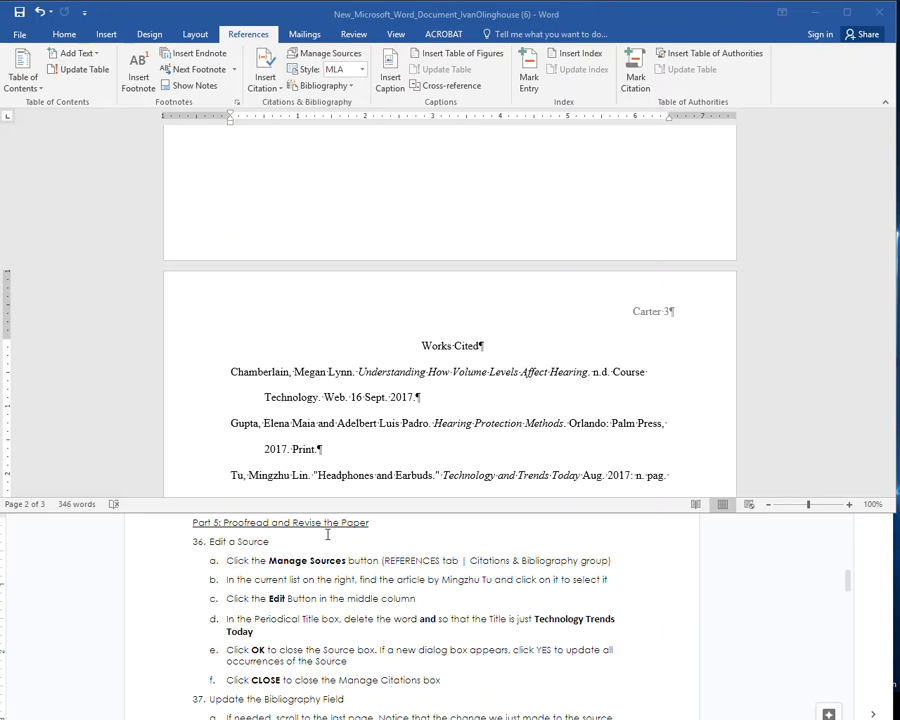
{"action": "mouse_move", "coordinate": [186, 540]}
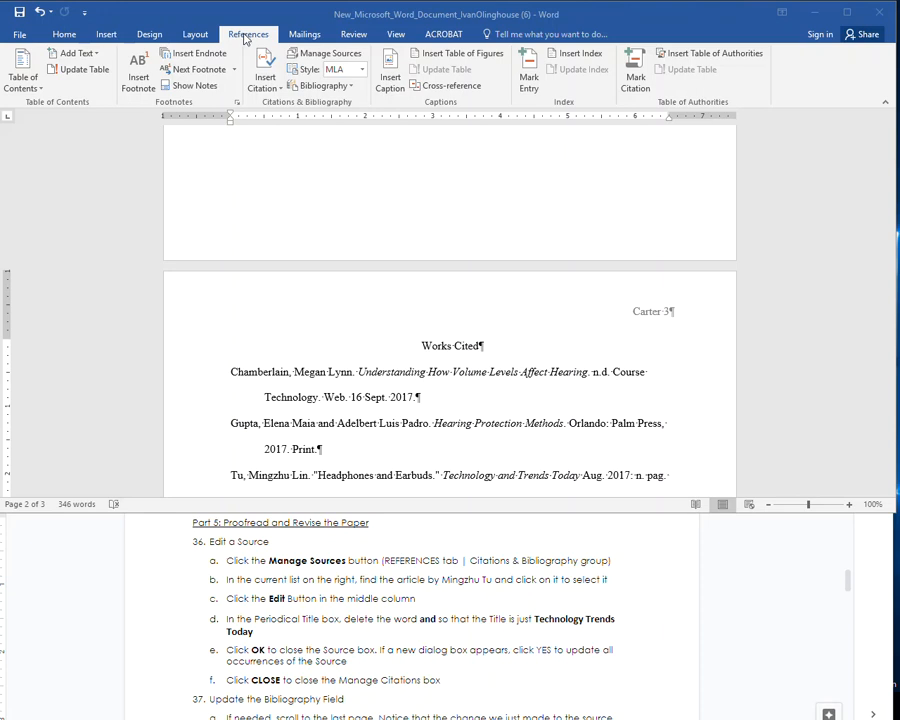
Return to the References ribbon after browsing the Insert and Home tools.
{"action": "left_click", "coordinate": [106, 32]}
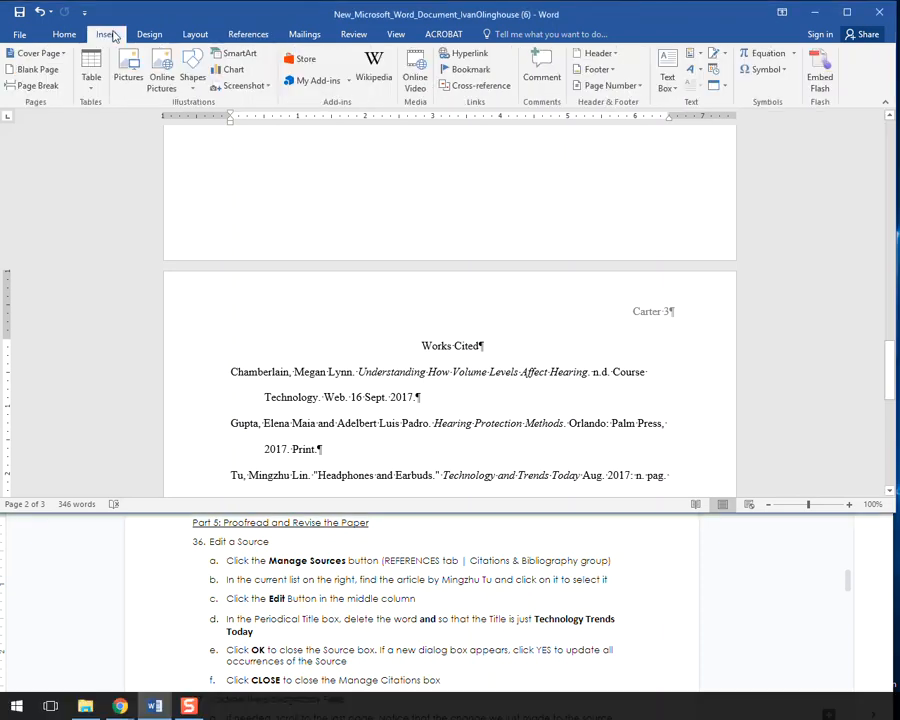
{"action": "left_click", "coordinate": [64, 32]}
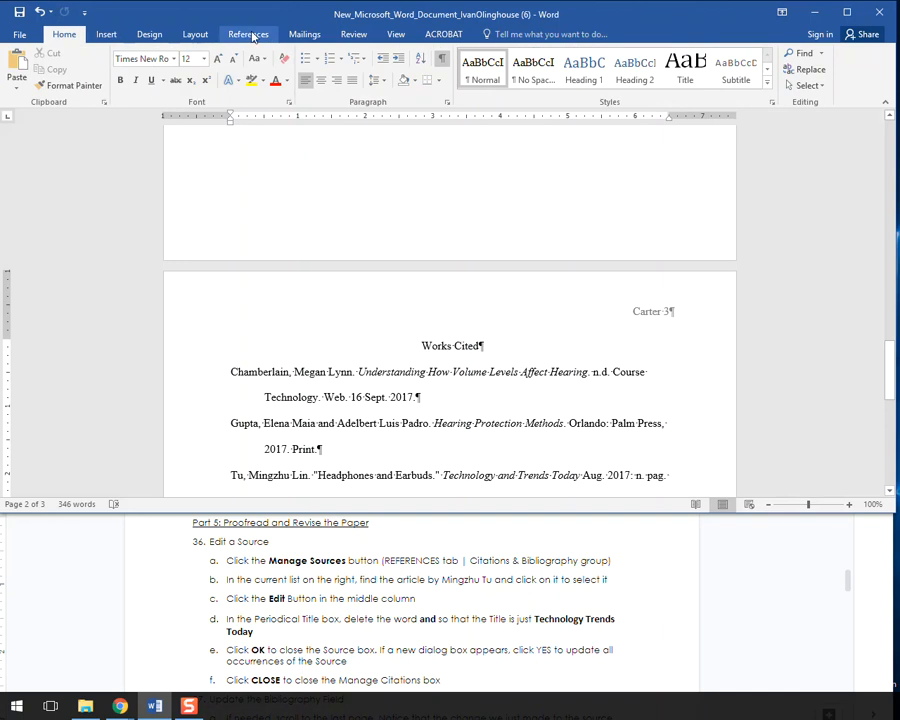
{"action": "left_click", "coordinate": [248, 32]}
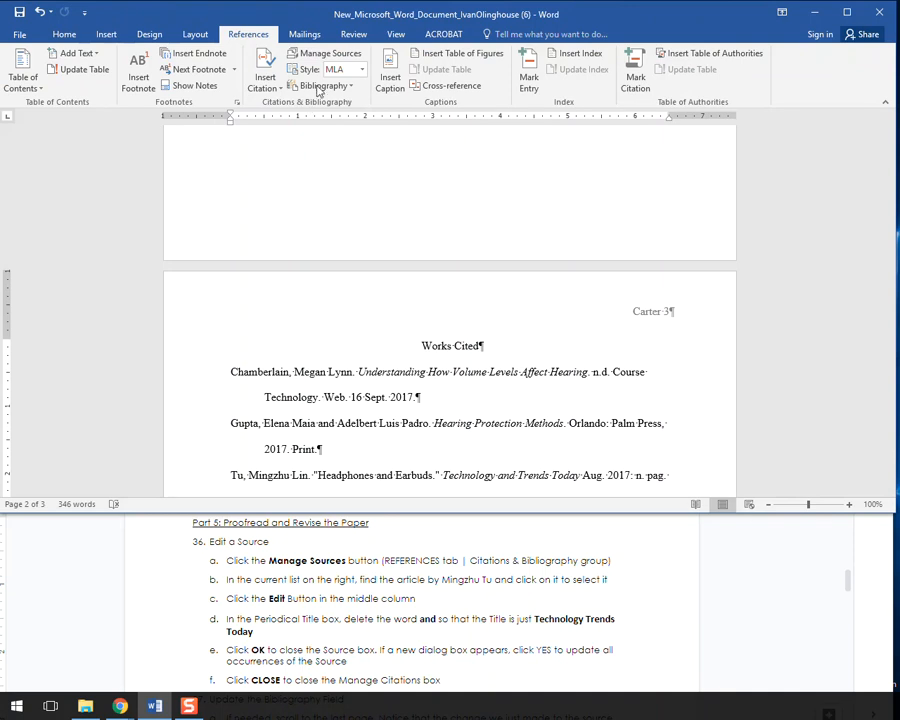
{"action": "mouse_move", "coordinate": [328, 52]}
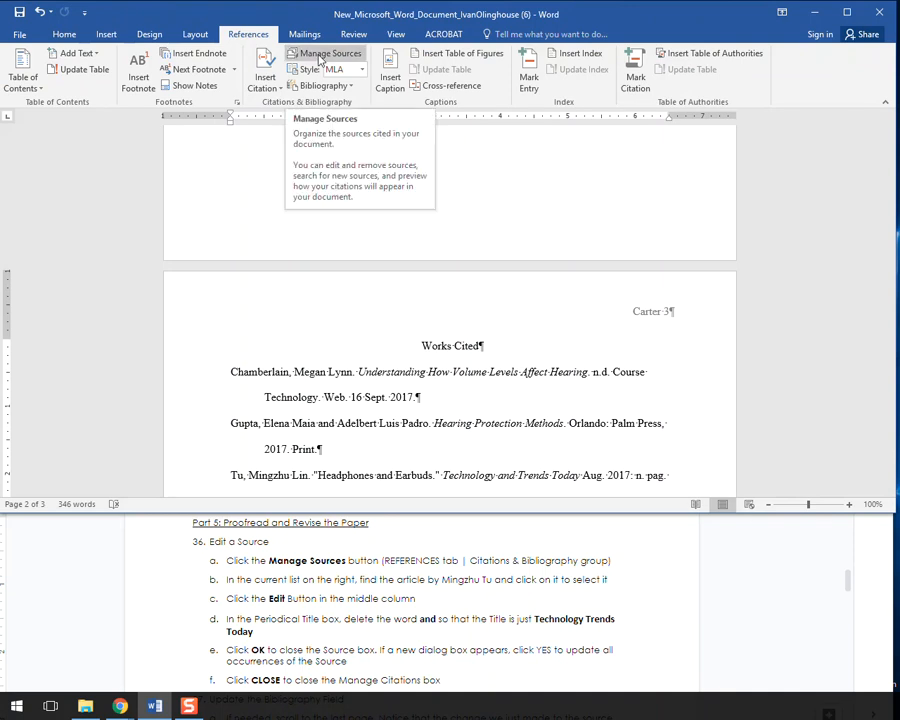
{"action": "left_click", "coordinate": [328, 52]}
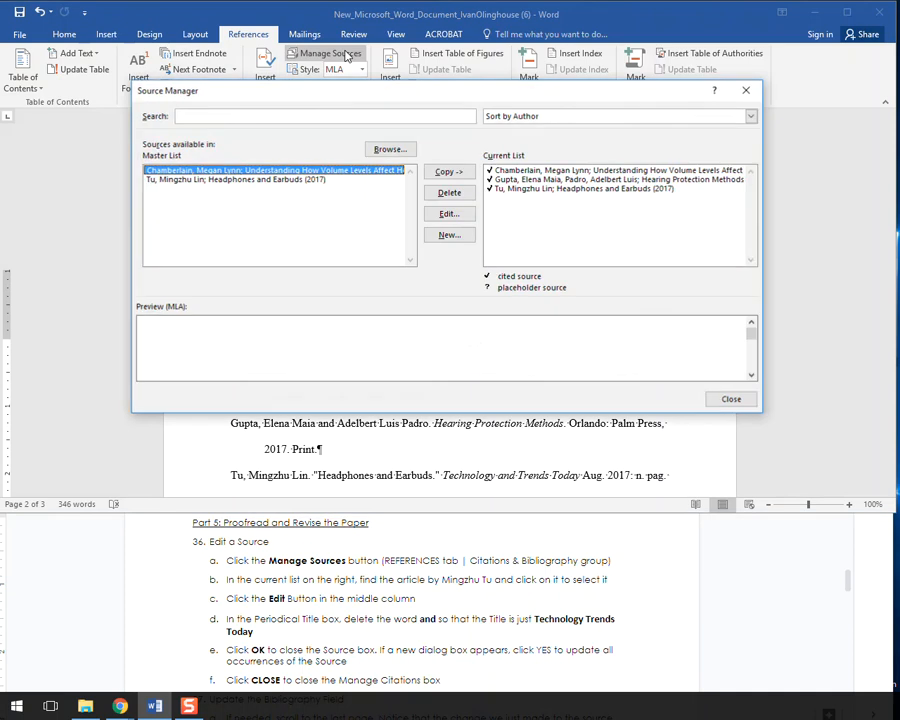
{"action": "left_click", "coordinate": [270, 170]}
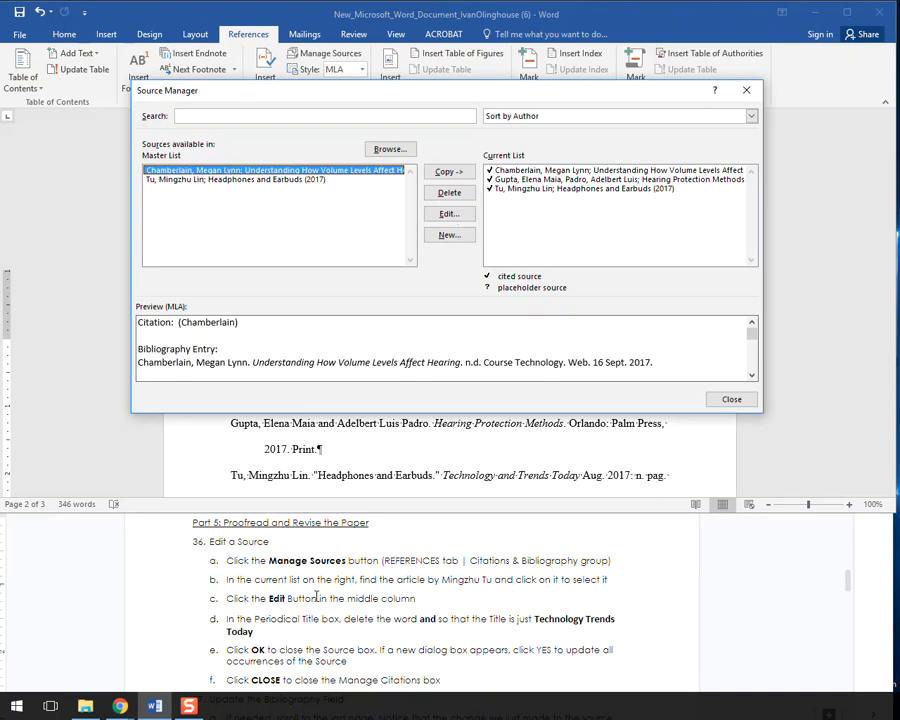
{"action": "mouse_move", "coordinate": [704, 200]}
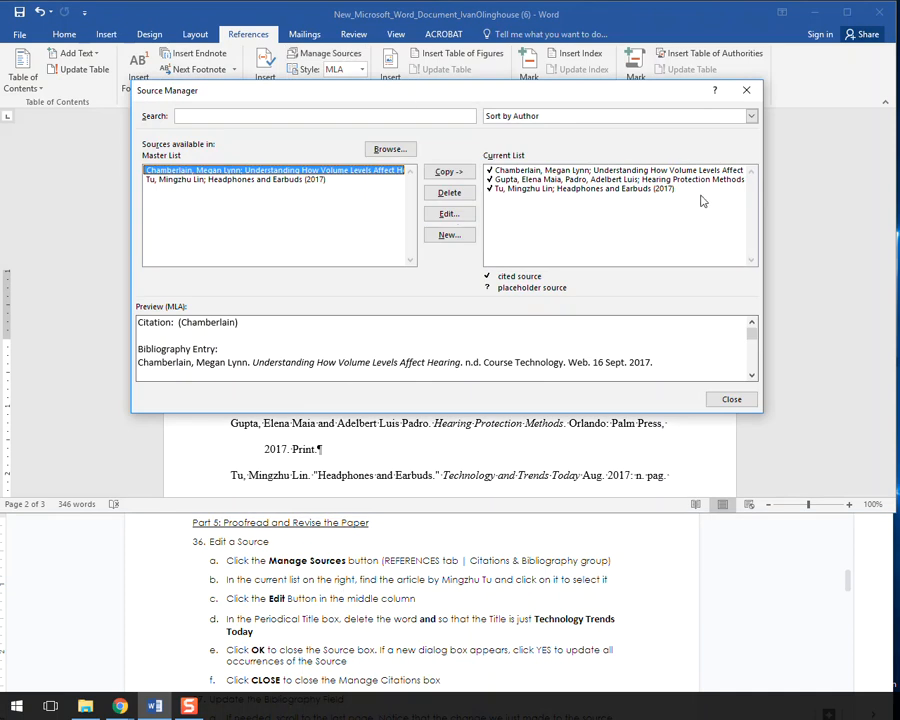
{"action": "mouse_move", "coordinate": [656, 216]}
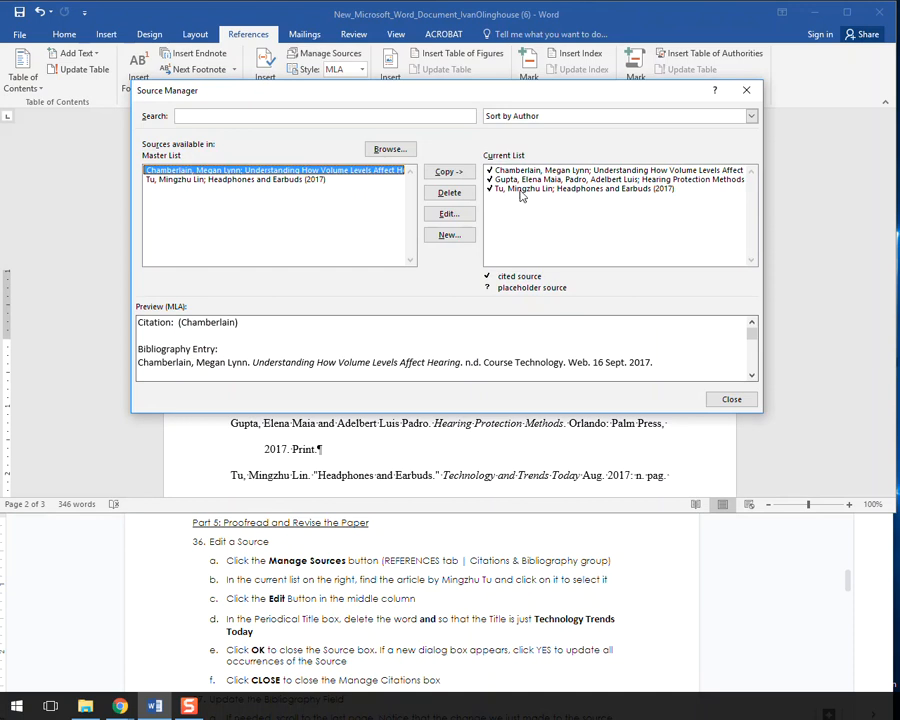
{"action": "mouse_move", "coordinate": [522, 190]}
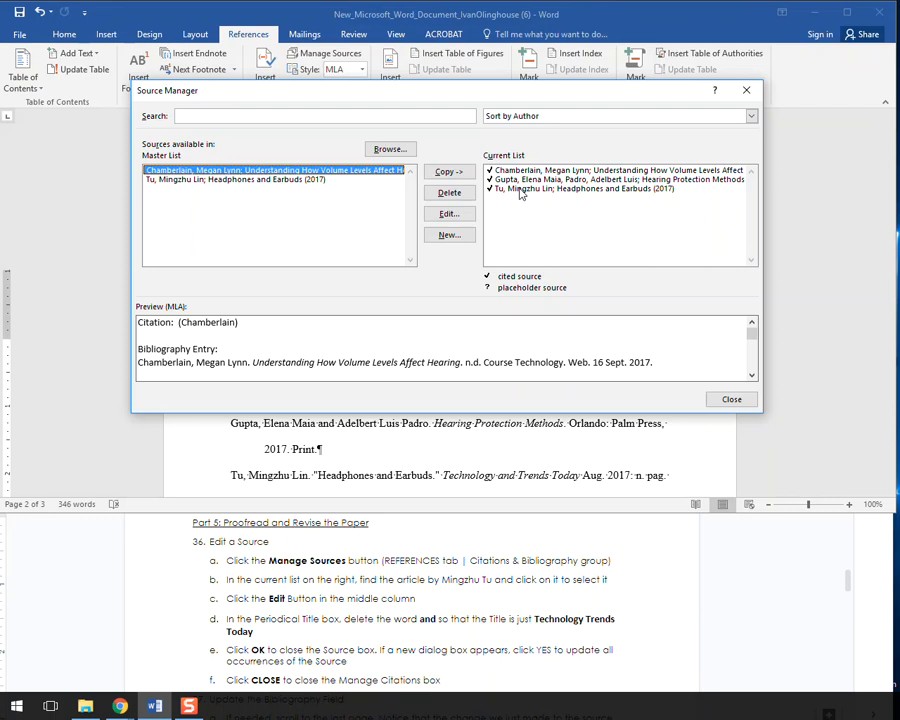
{"action": "left_click", "coordinate": [614, 188]}
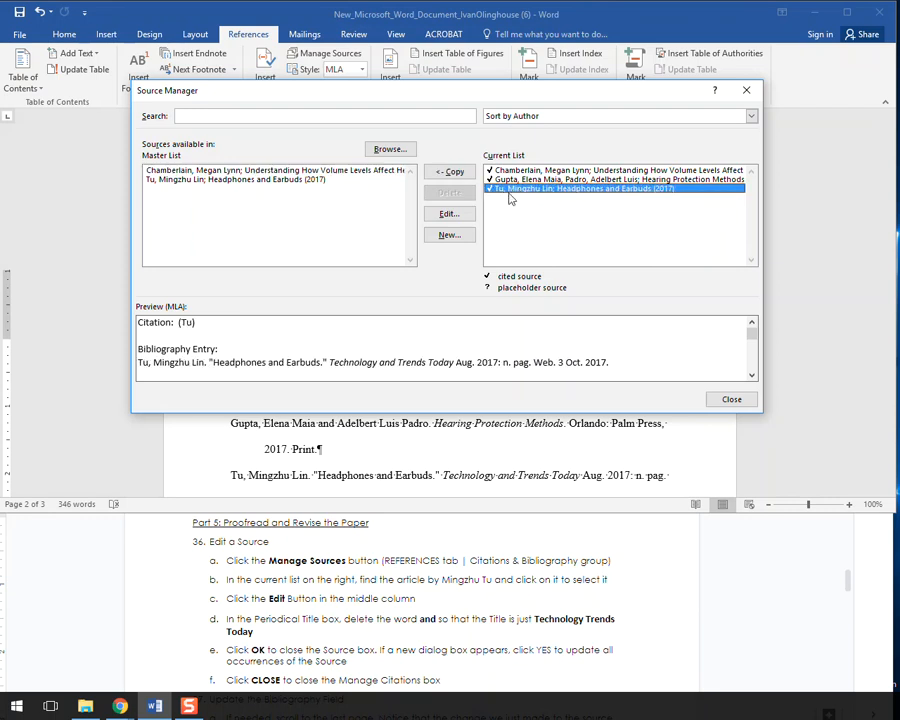
{"action": "mouse_move", "coordinate": [510, 196]}
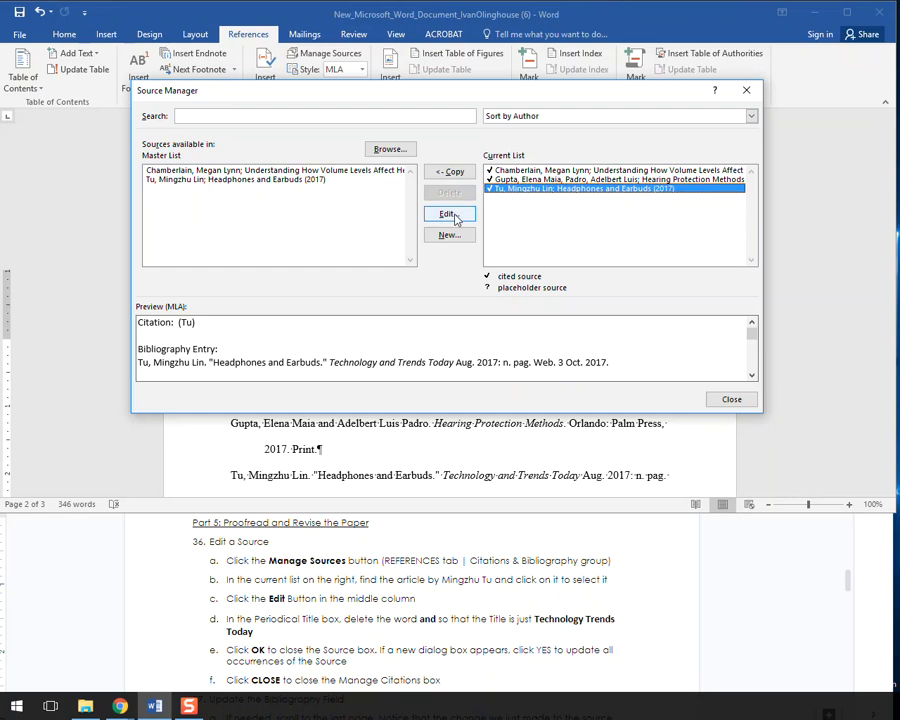
Change the Tu source's Periodical Title to 'Technology Trends Today' and update both source lists.
{"action": "left_click", "coordinate": [448, 214]}
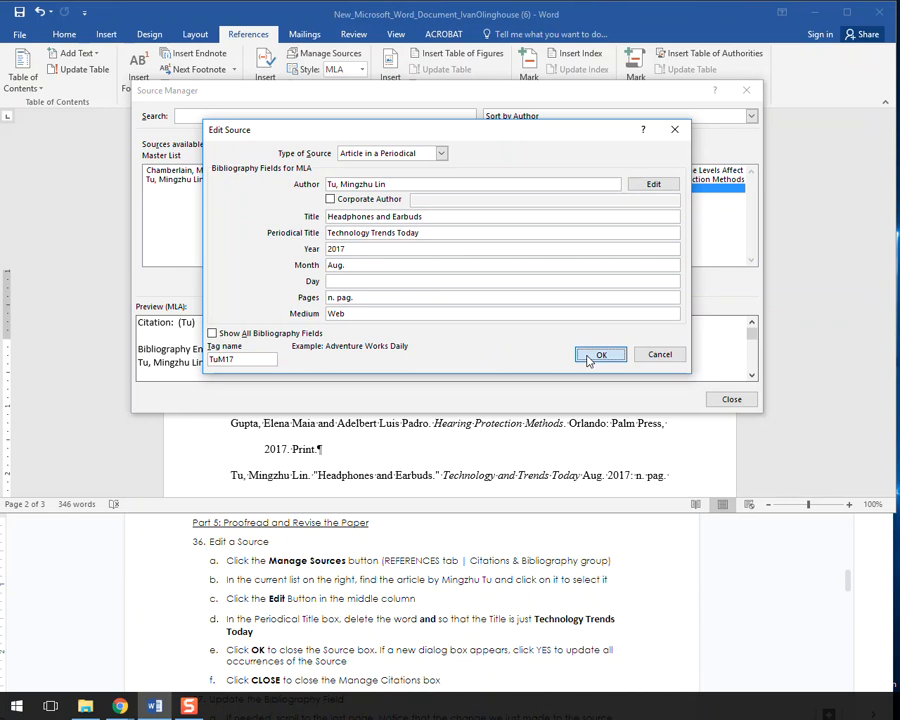
{"action": "left_click", "coordinate": [600, 356]}
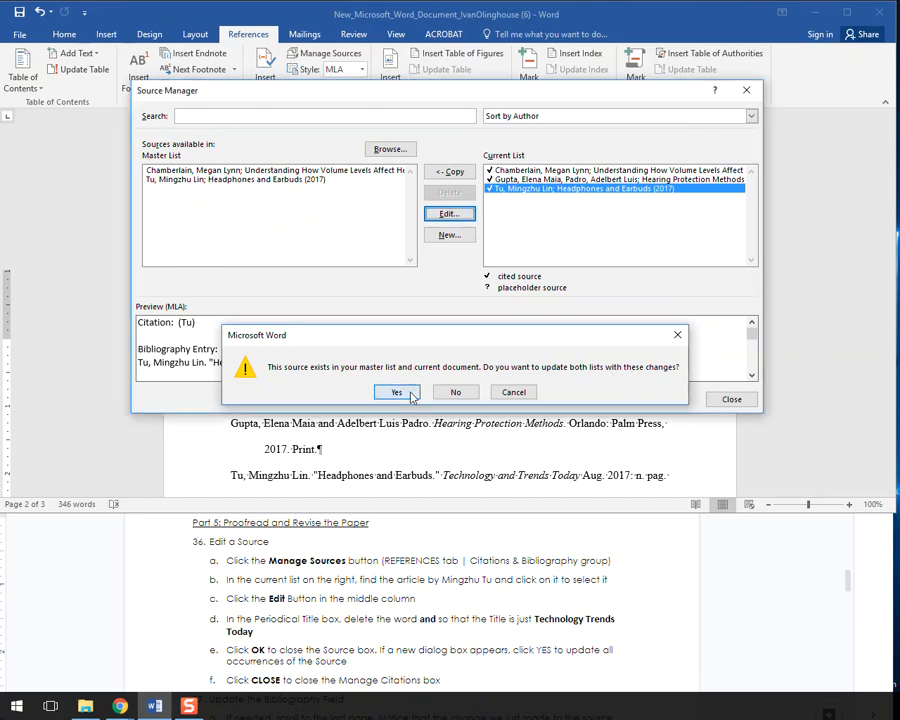
{"action": "left_click", "coordinate": [396, 392]}
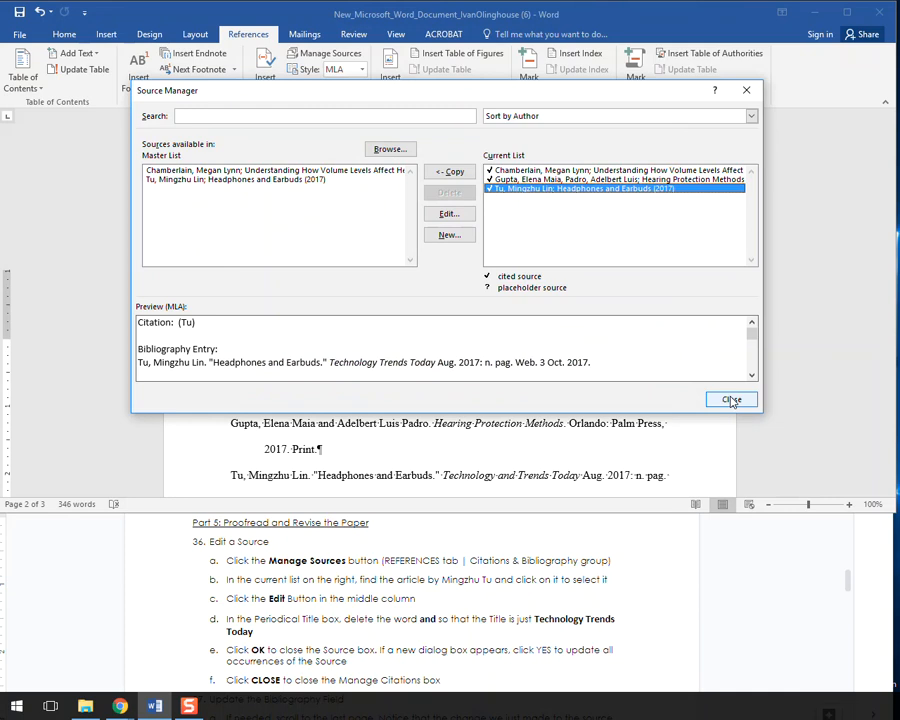